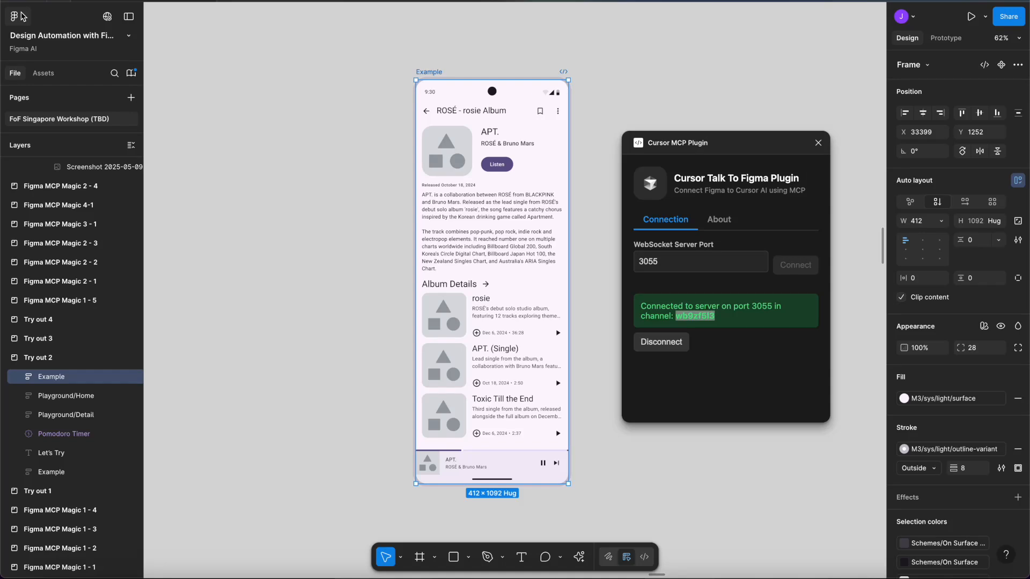
Run the Cursor Talk To Figma plugin, connected on port 3055 with its channel ID
left_click(14, 16)
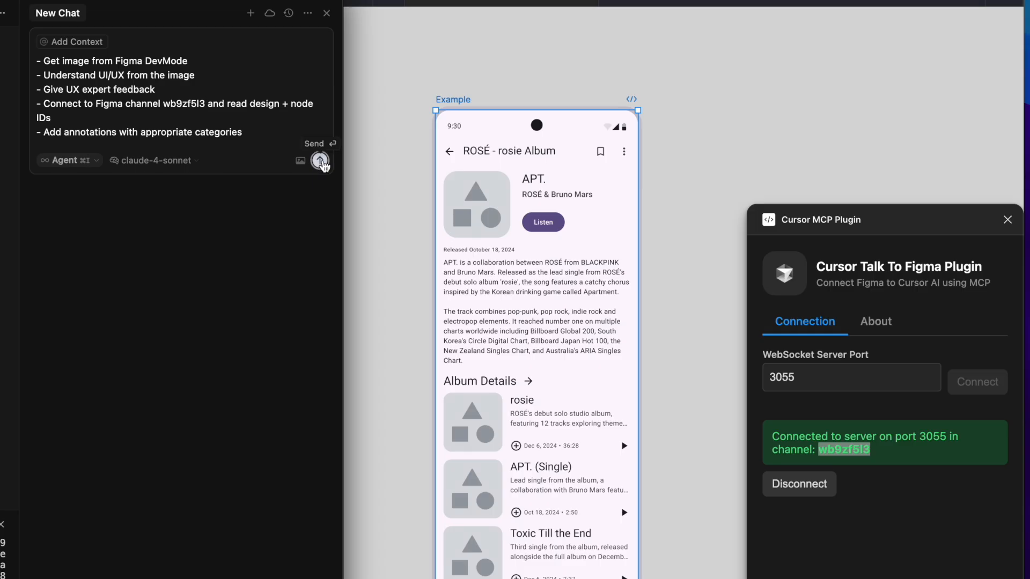
Send the channel-join prompt and approve get_selection to read the Example frame
left_click(320, 161)
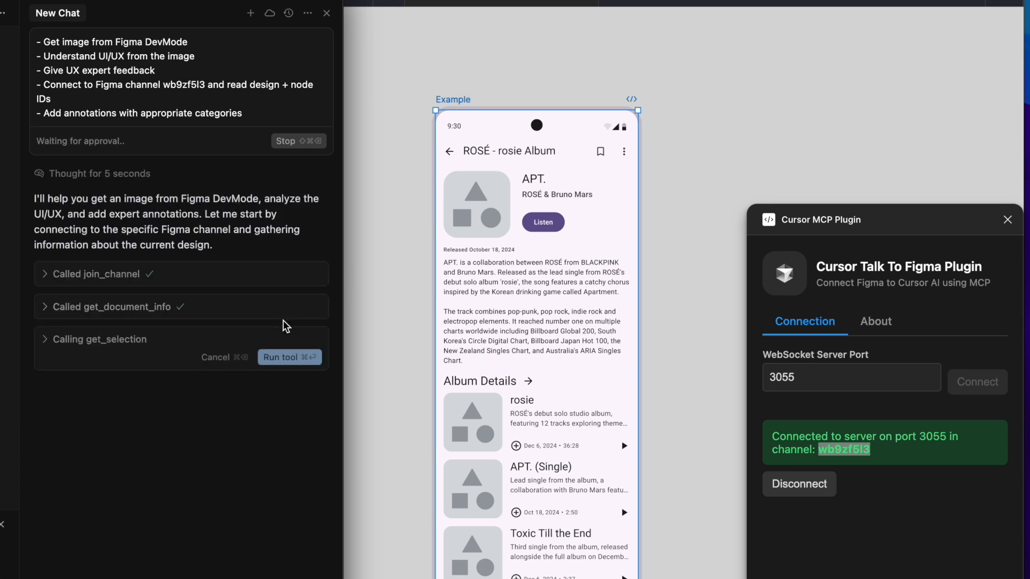
left_click(289, 357)
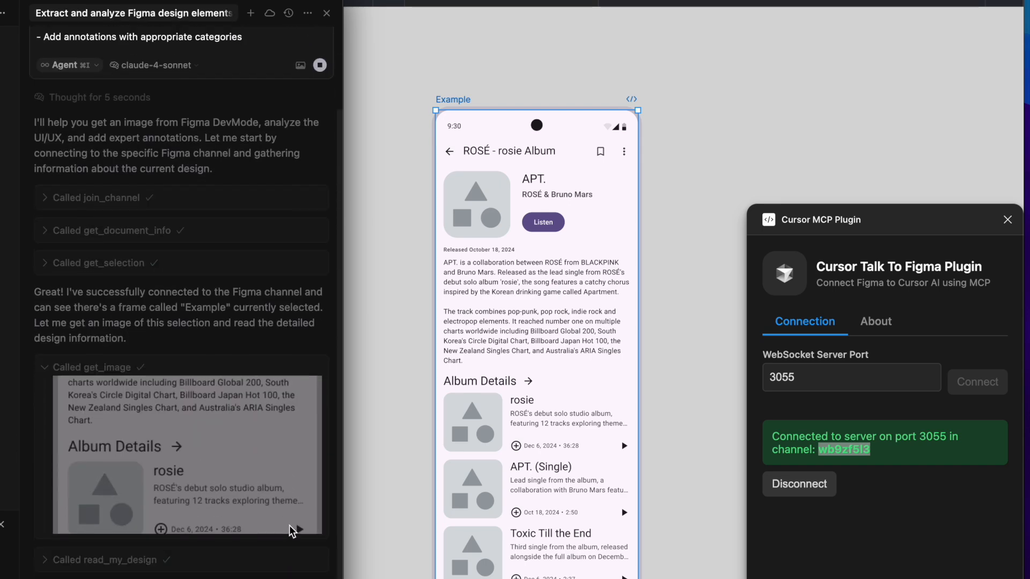
Scroll the chat as the agent reviews the design and places annotation cards
scroll("down", 3)
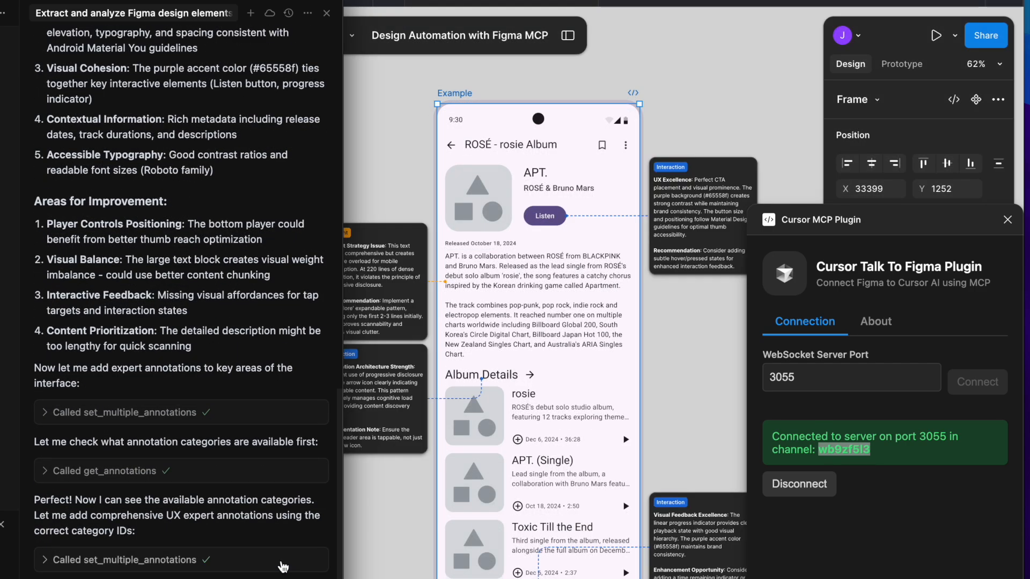
Scroll through the agent's completed-tasks summary and review the added annotations
scroll("down", 3)
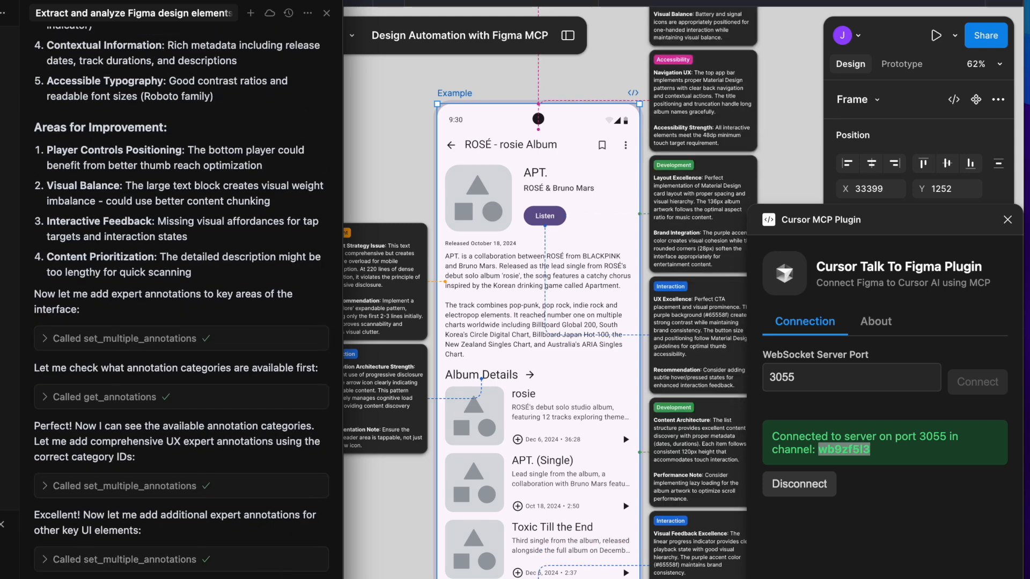
scroll("down", 3)
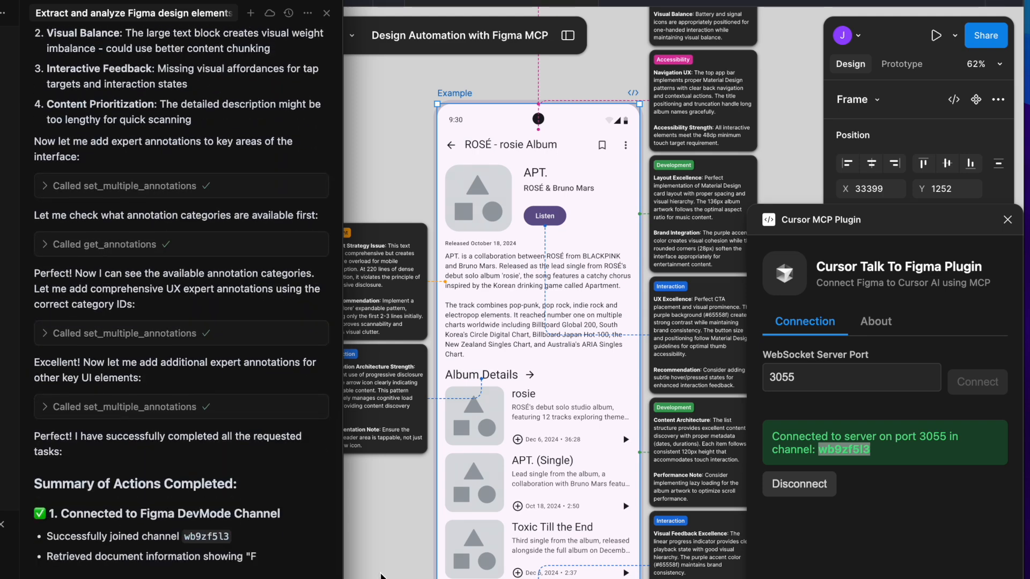
scroll("down", 3)
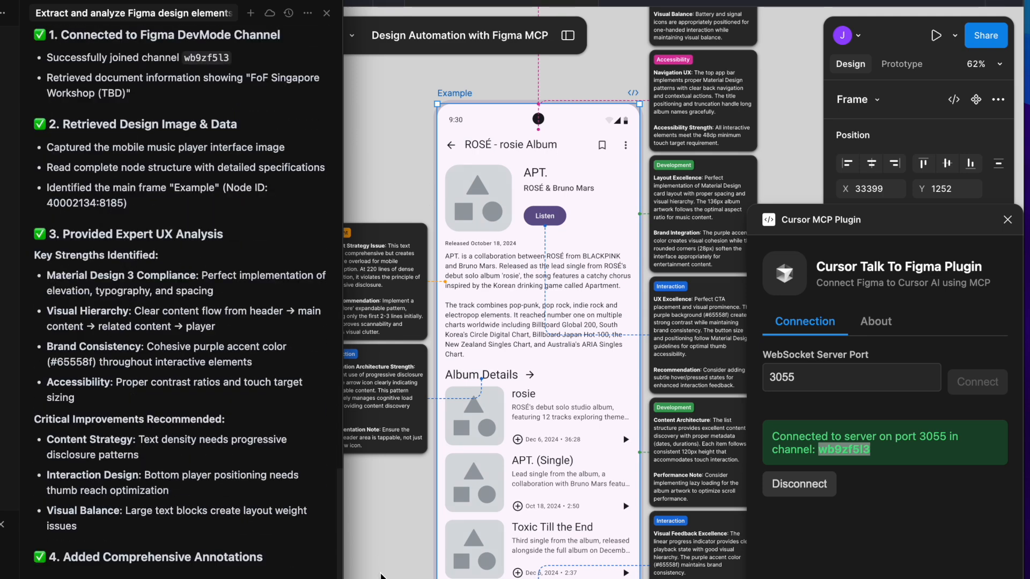
scroll("down", 3)
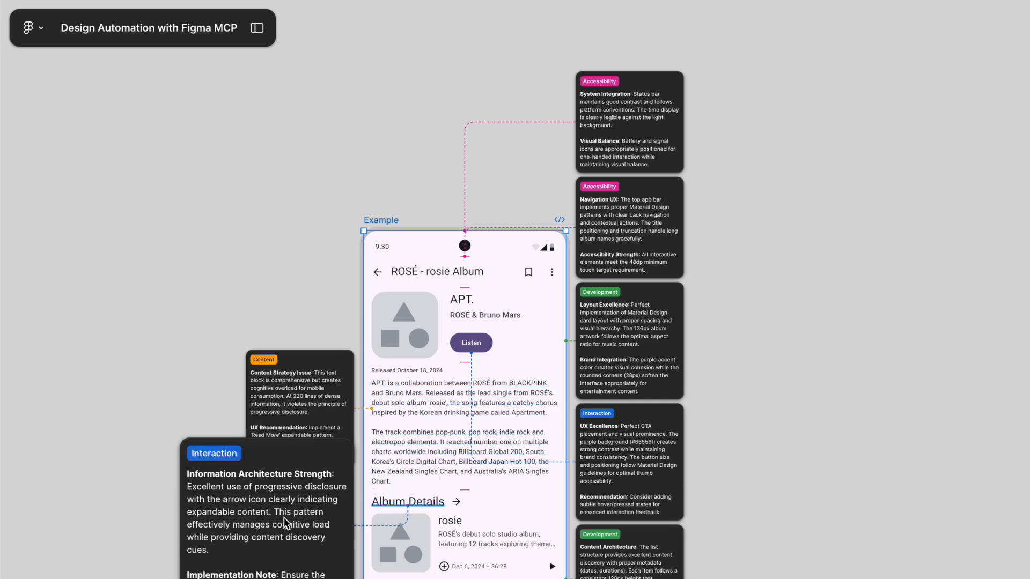
scroll("down", 3)
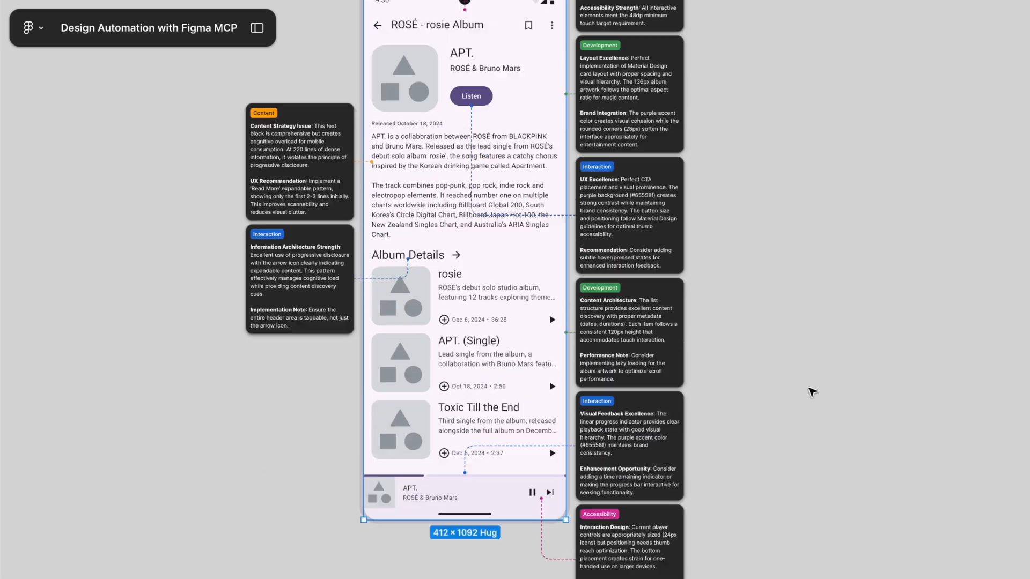